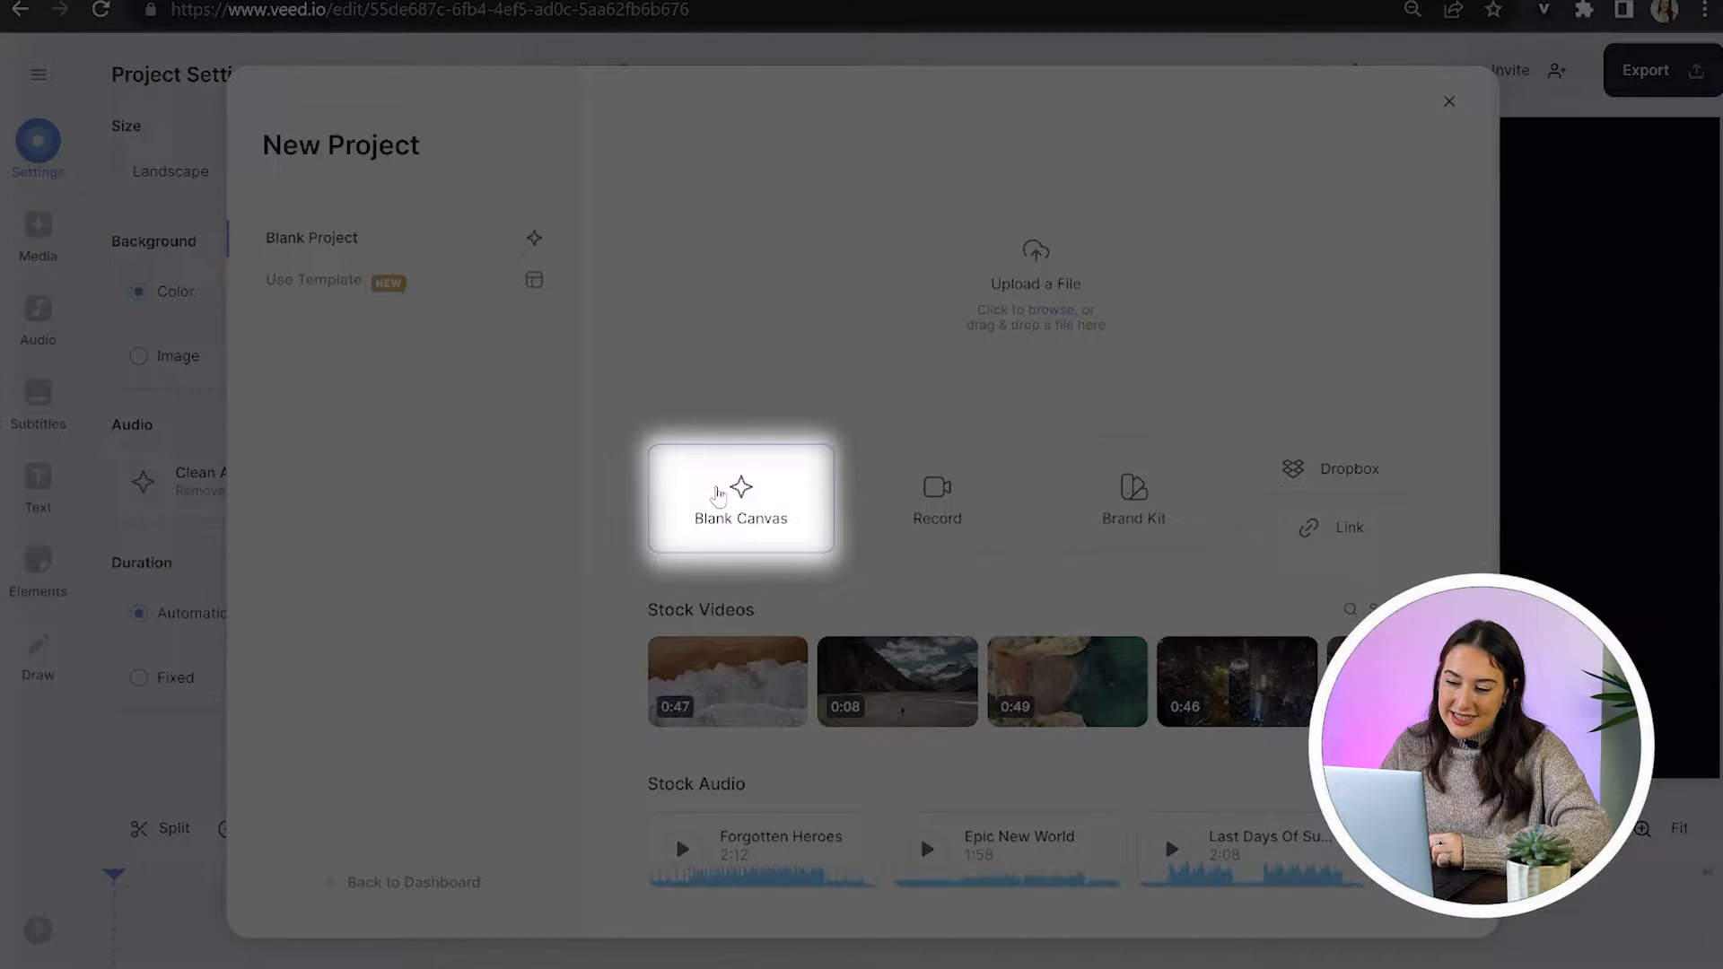
- Start the new project from a Blank Canvas
click(739, 501)
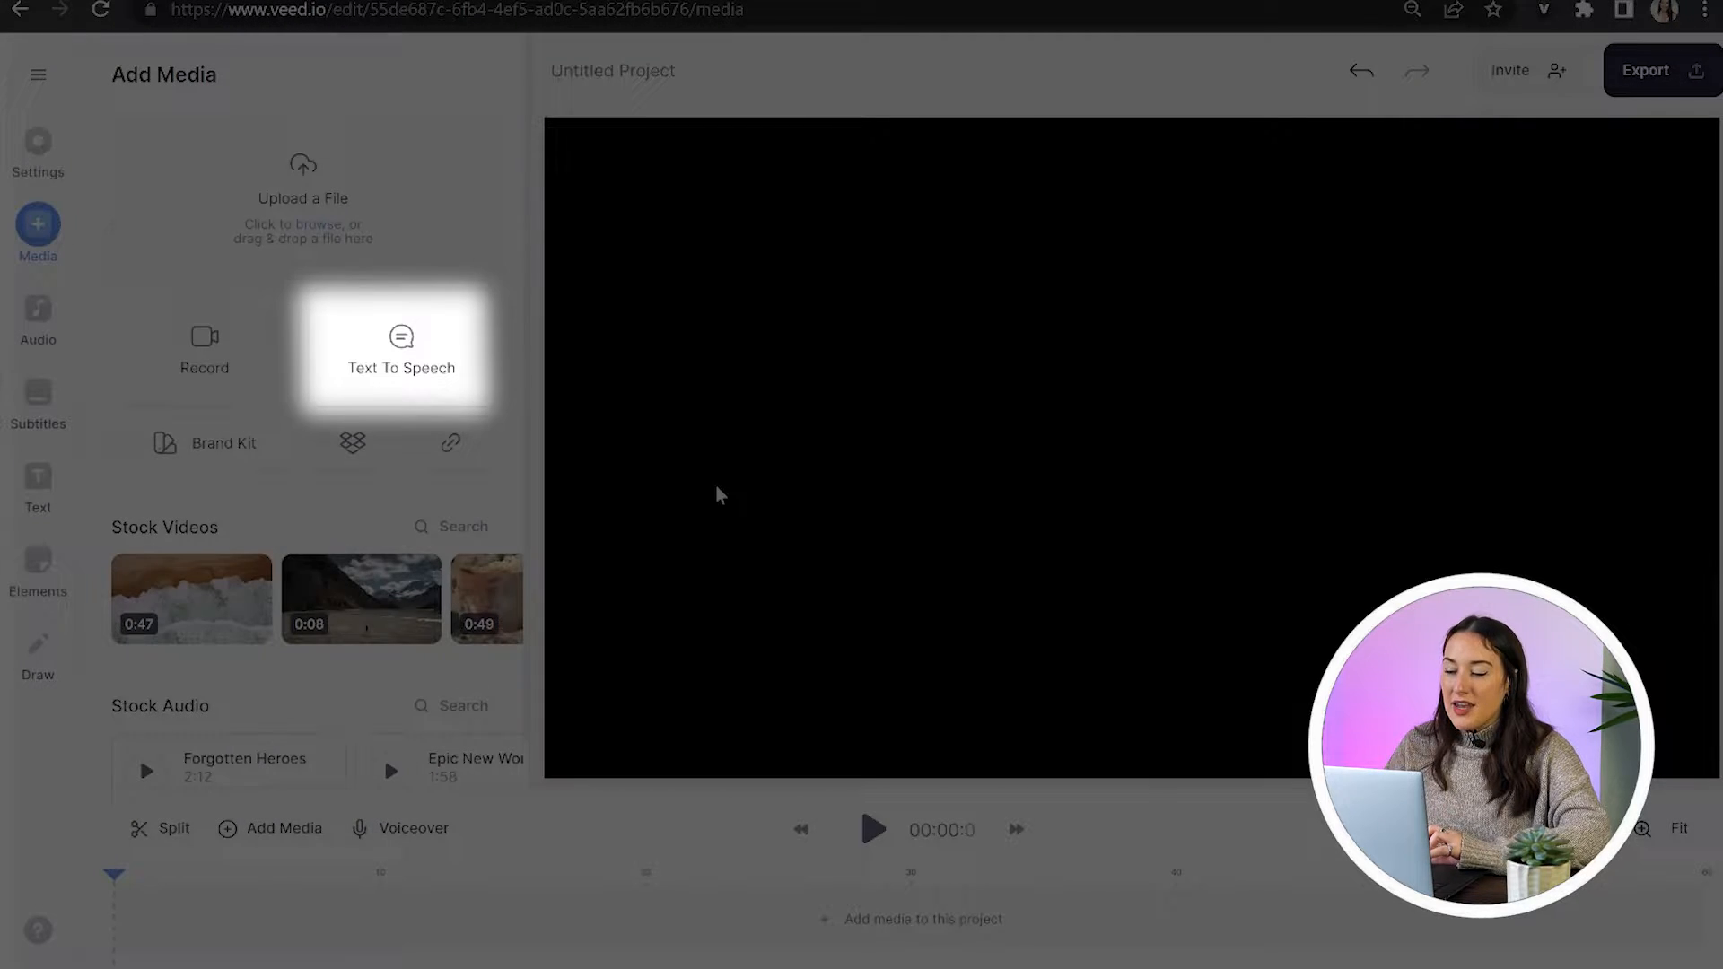
- Choose the Jenny (Female) English (US) voice in the Text To Speech tool
click(400, 352)
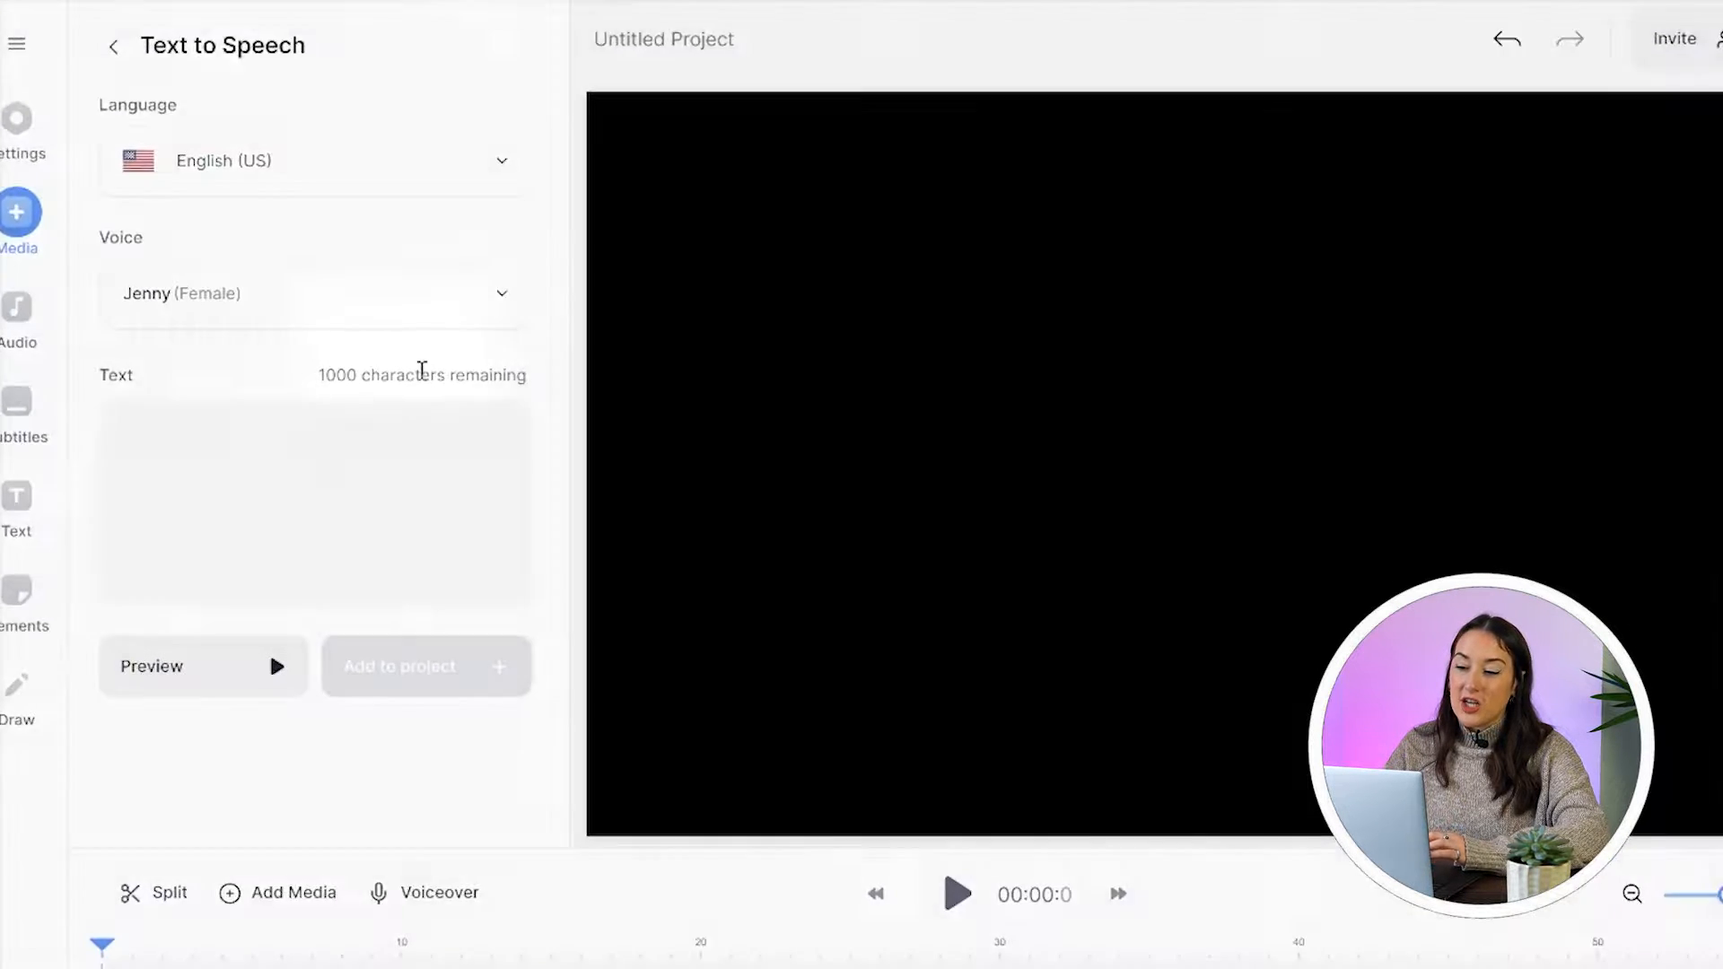
click(311, 160)
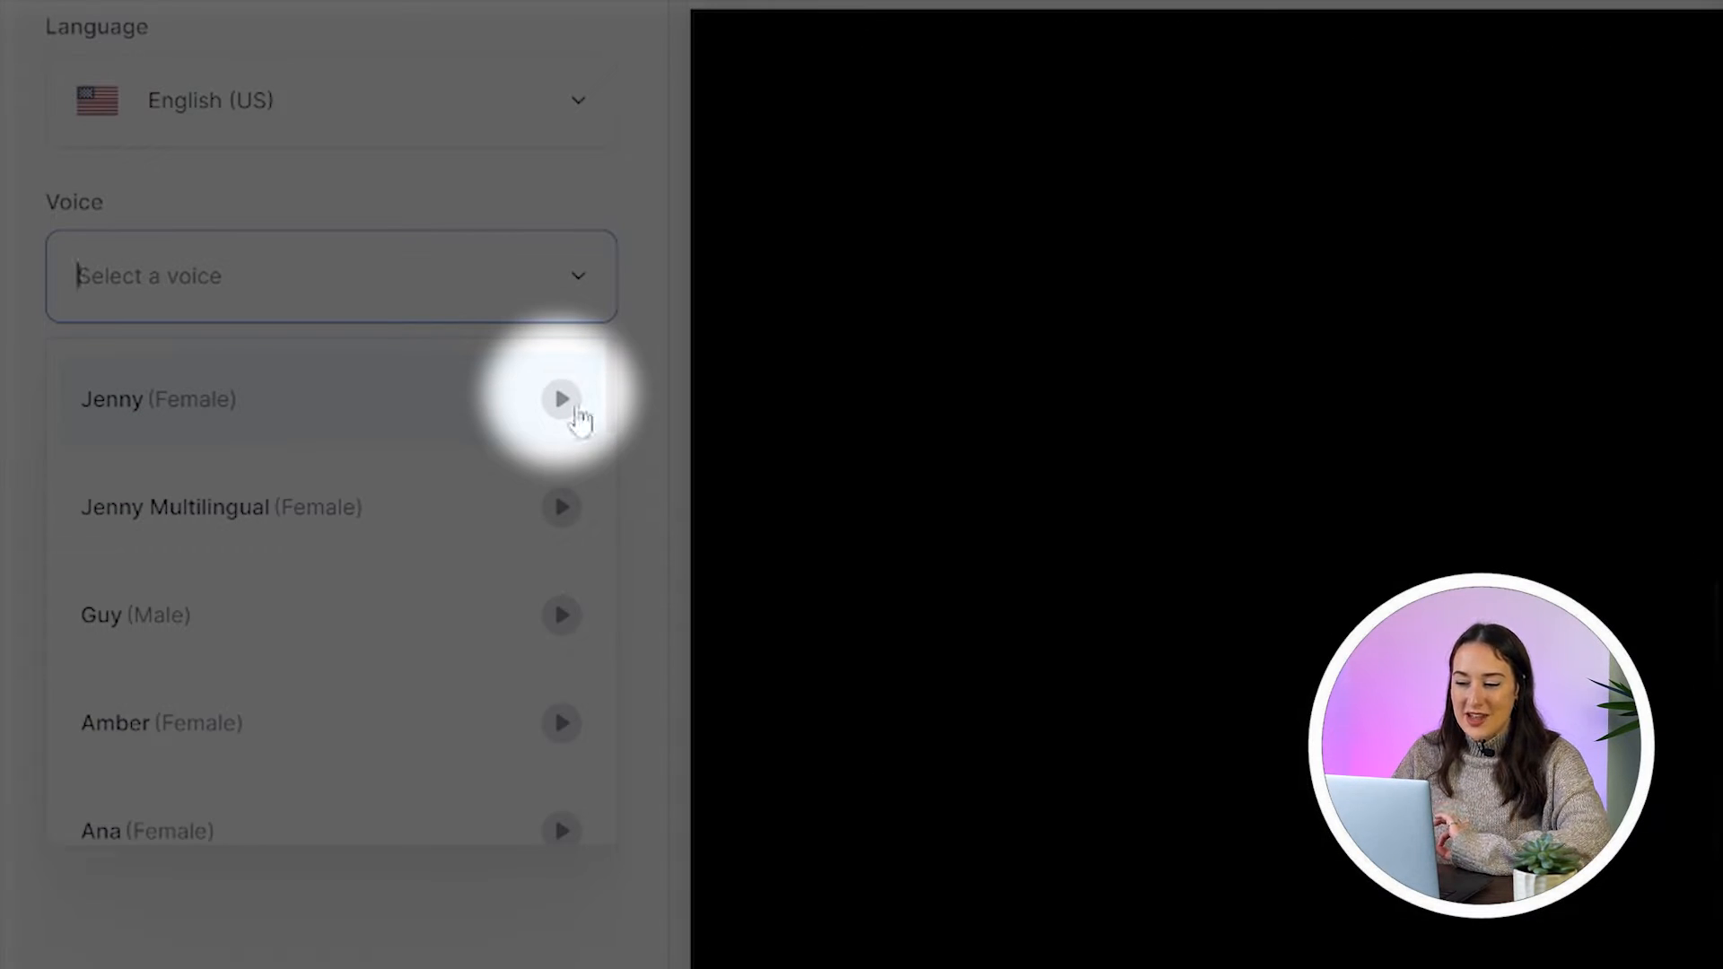
mouse_move(456, 187)
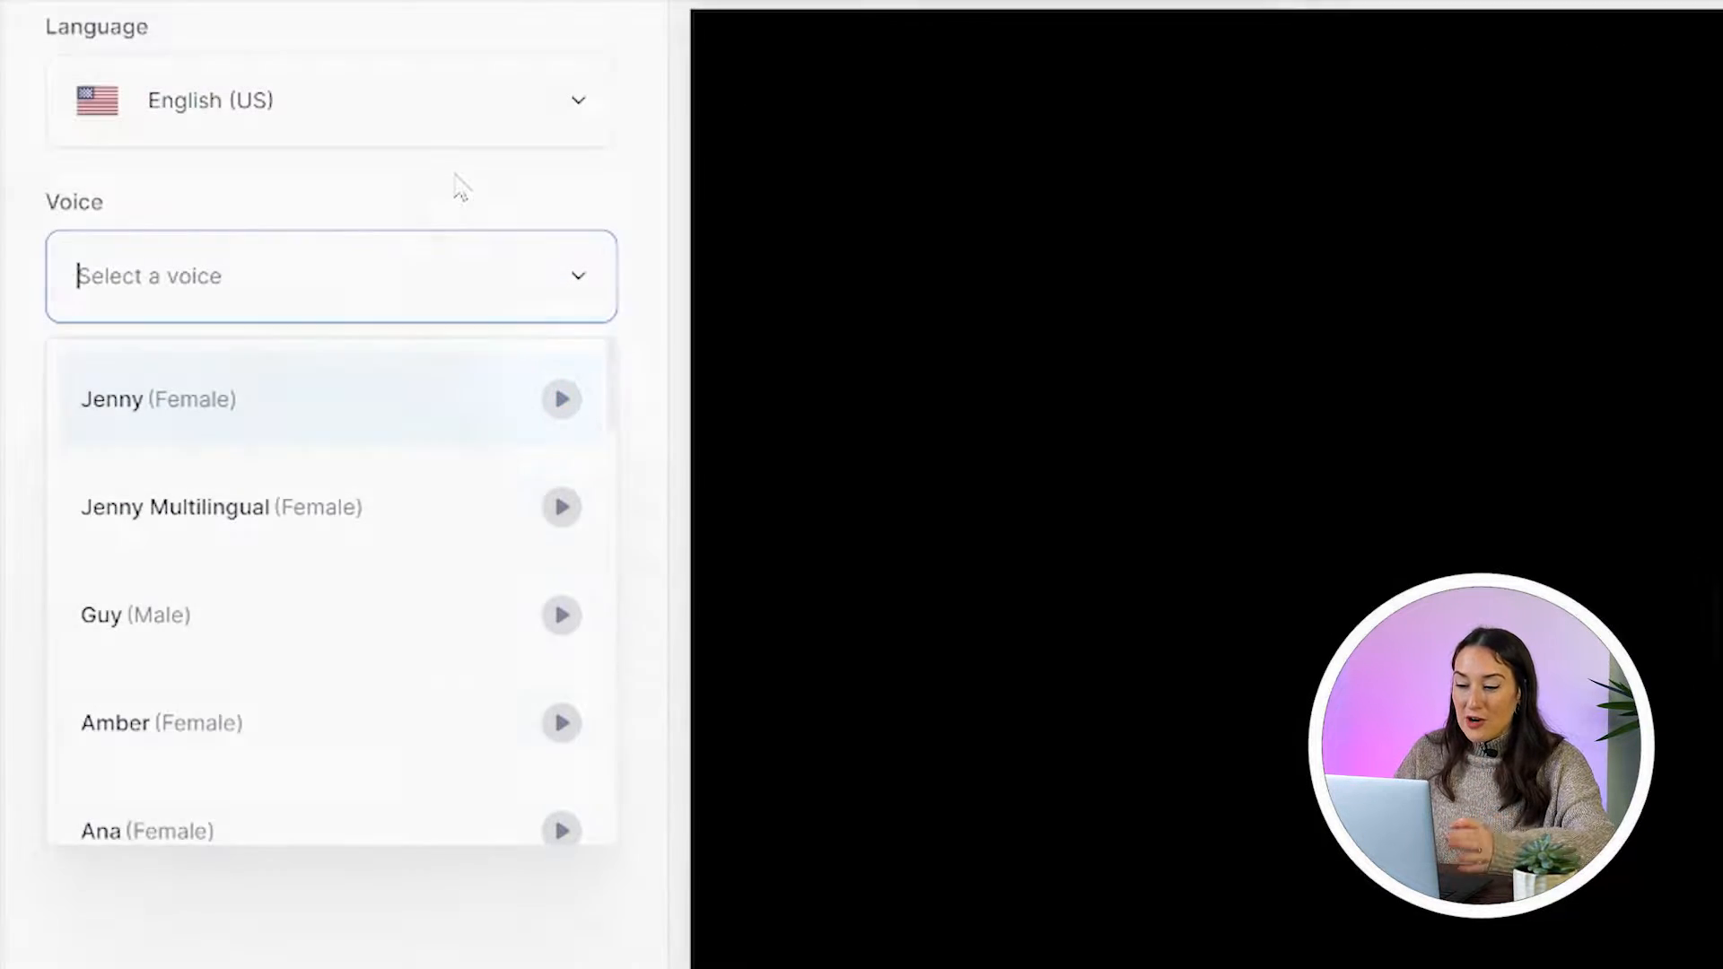
click(158, 398)
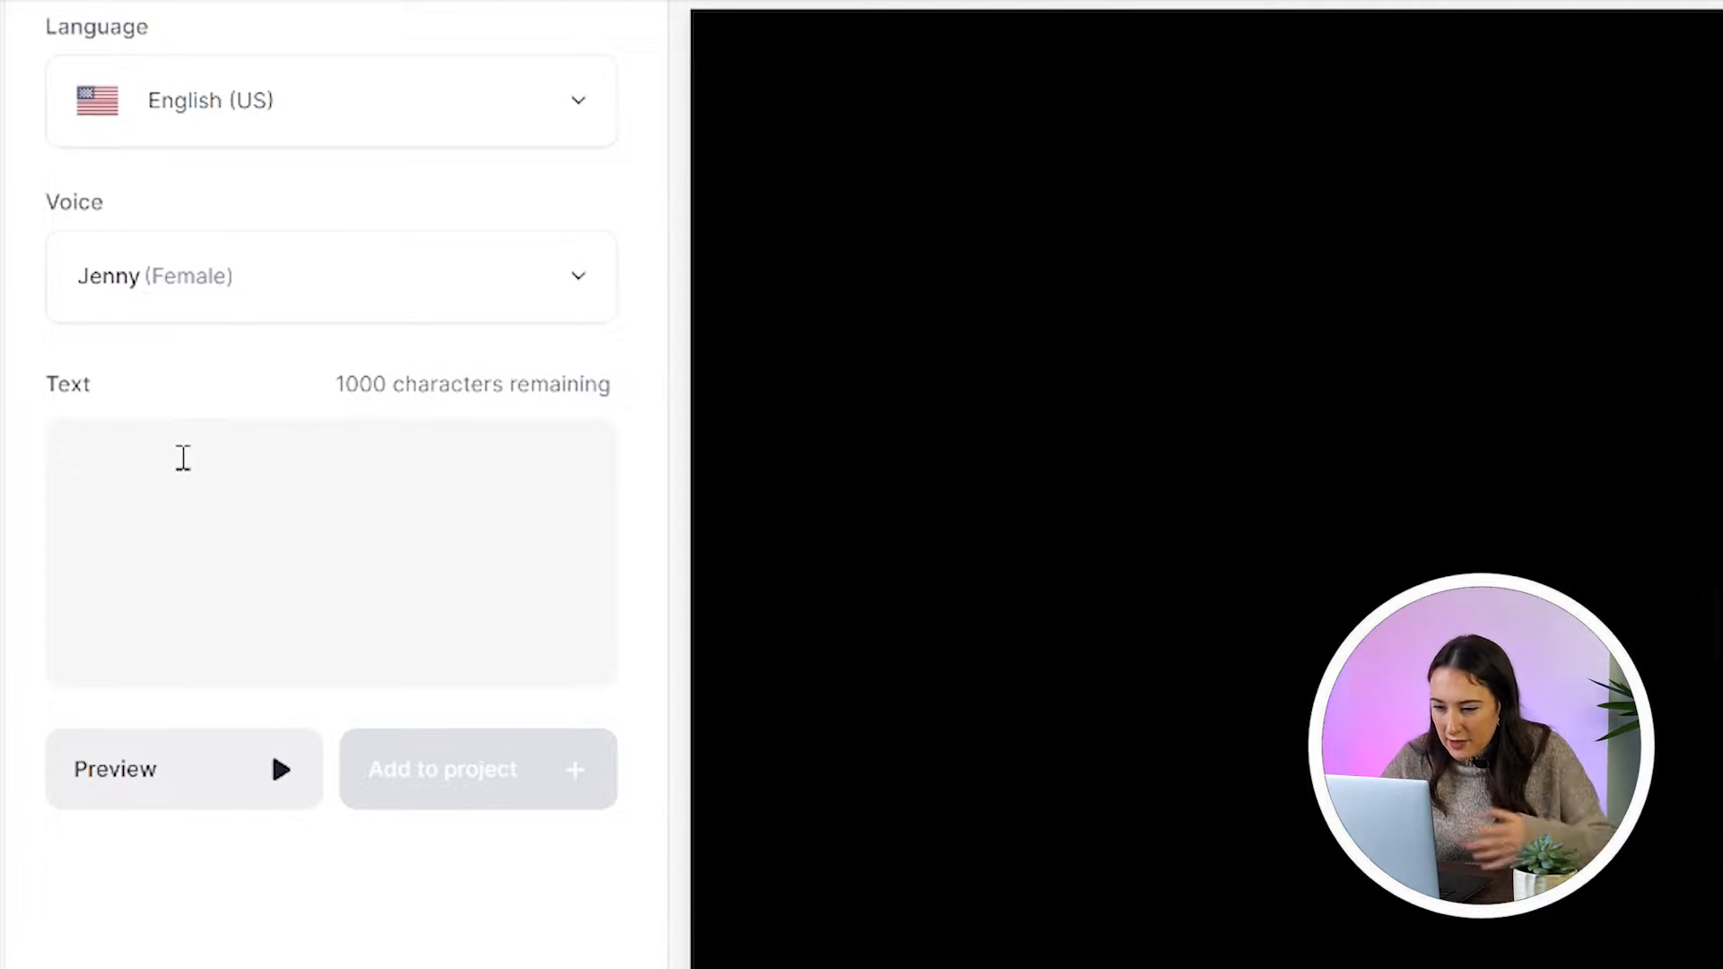
- Enter 'Hi my name is Lauren and I work at veed' as the text to speak
text(Hi)
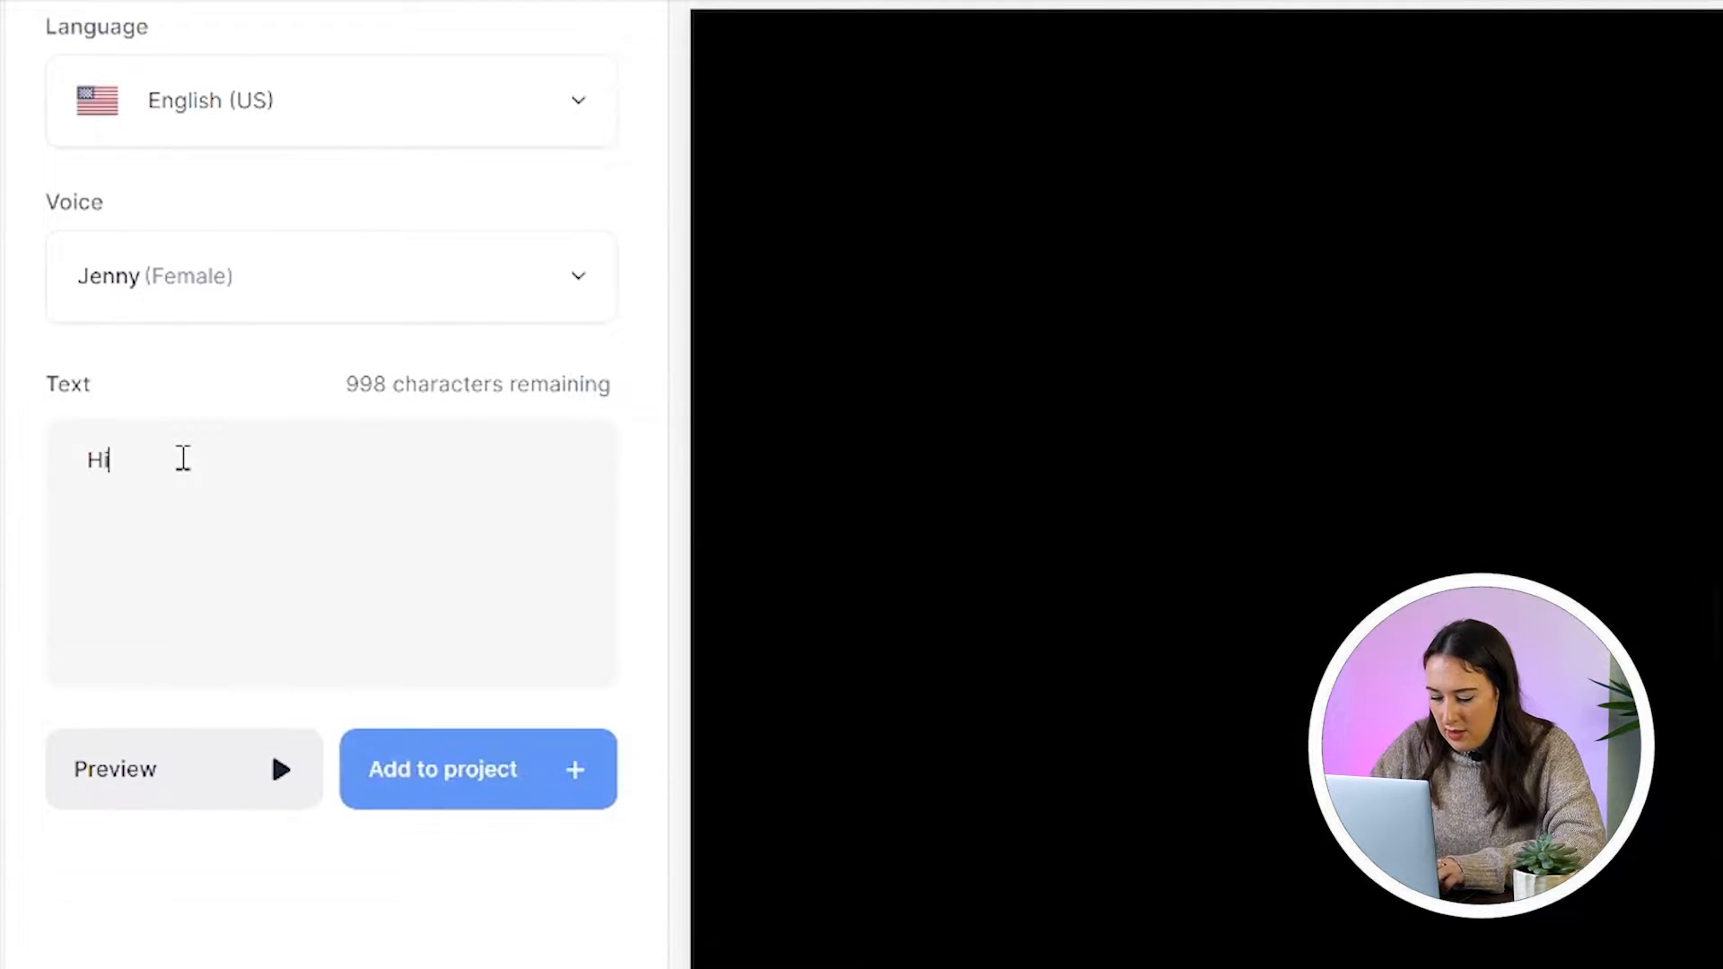
text(my name is)
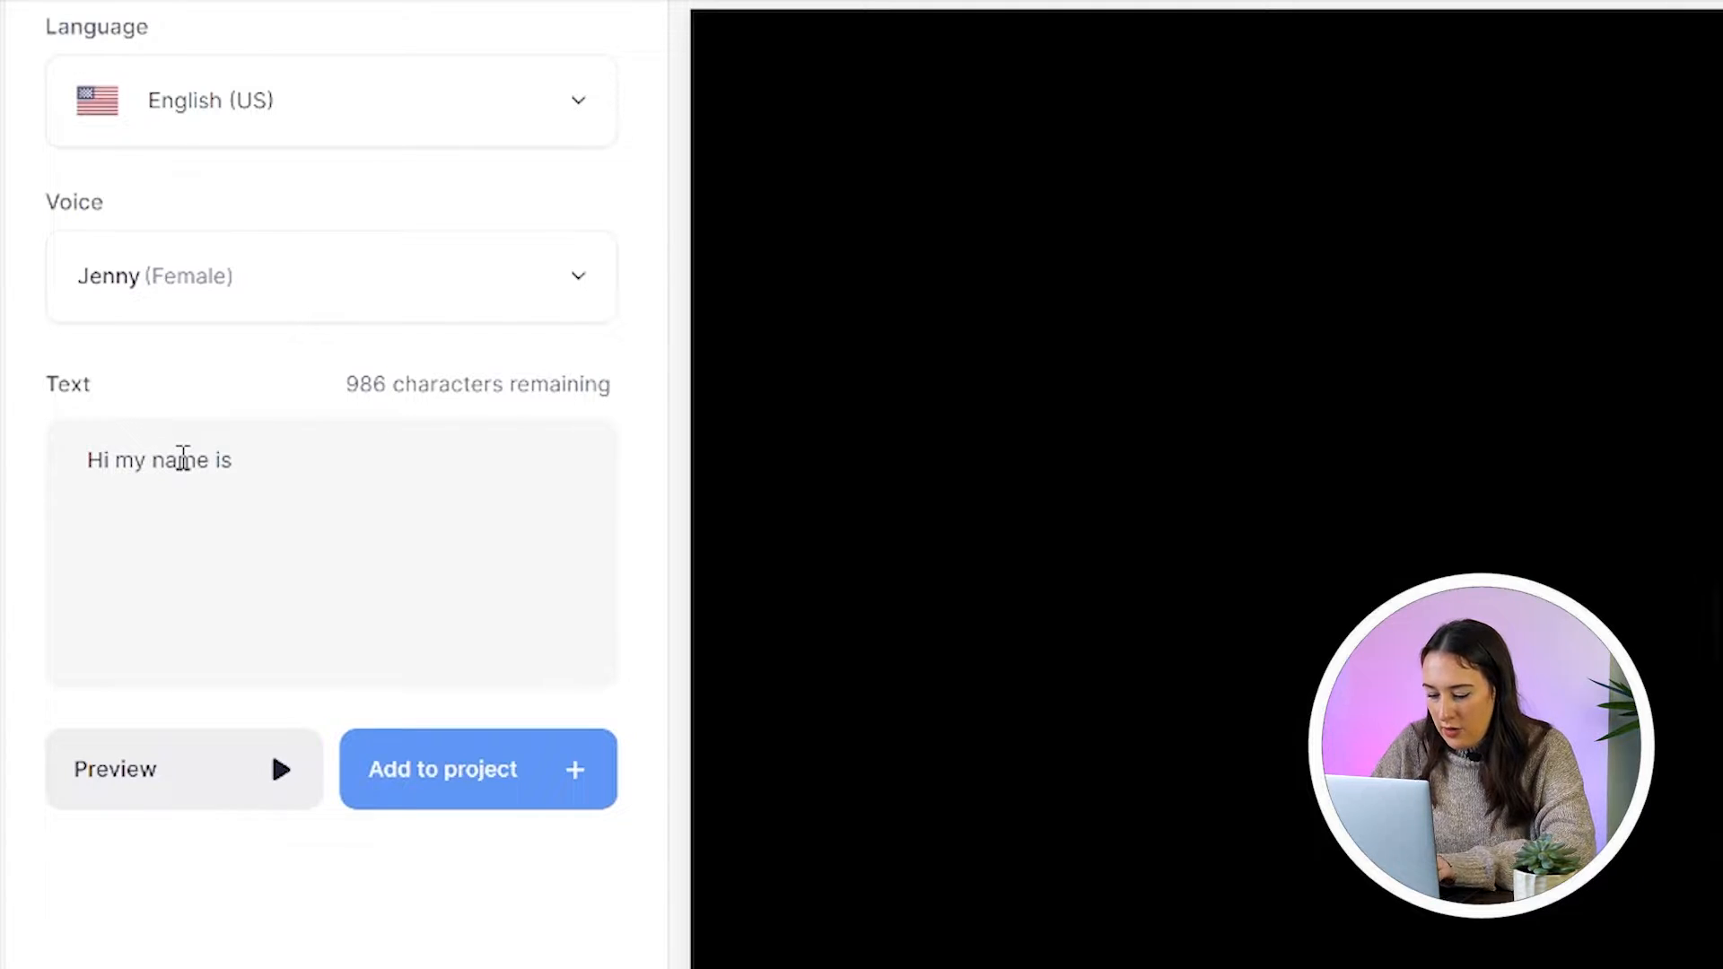
text(Lauren and I work at)
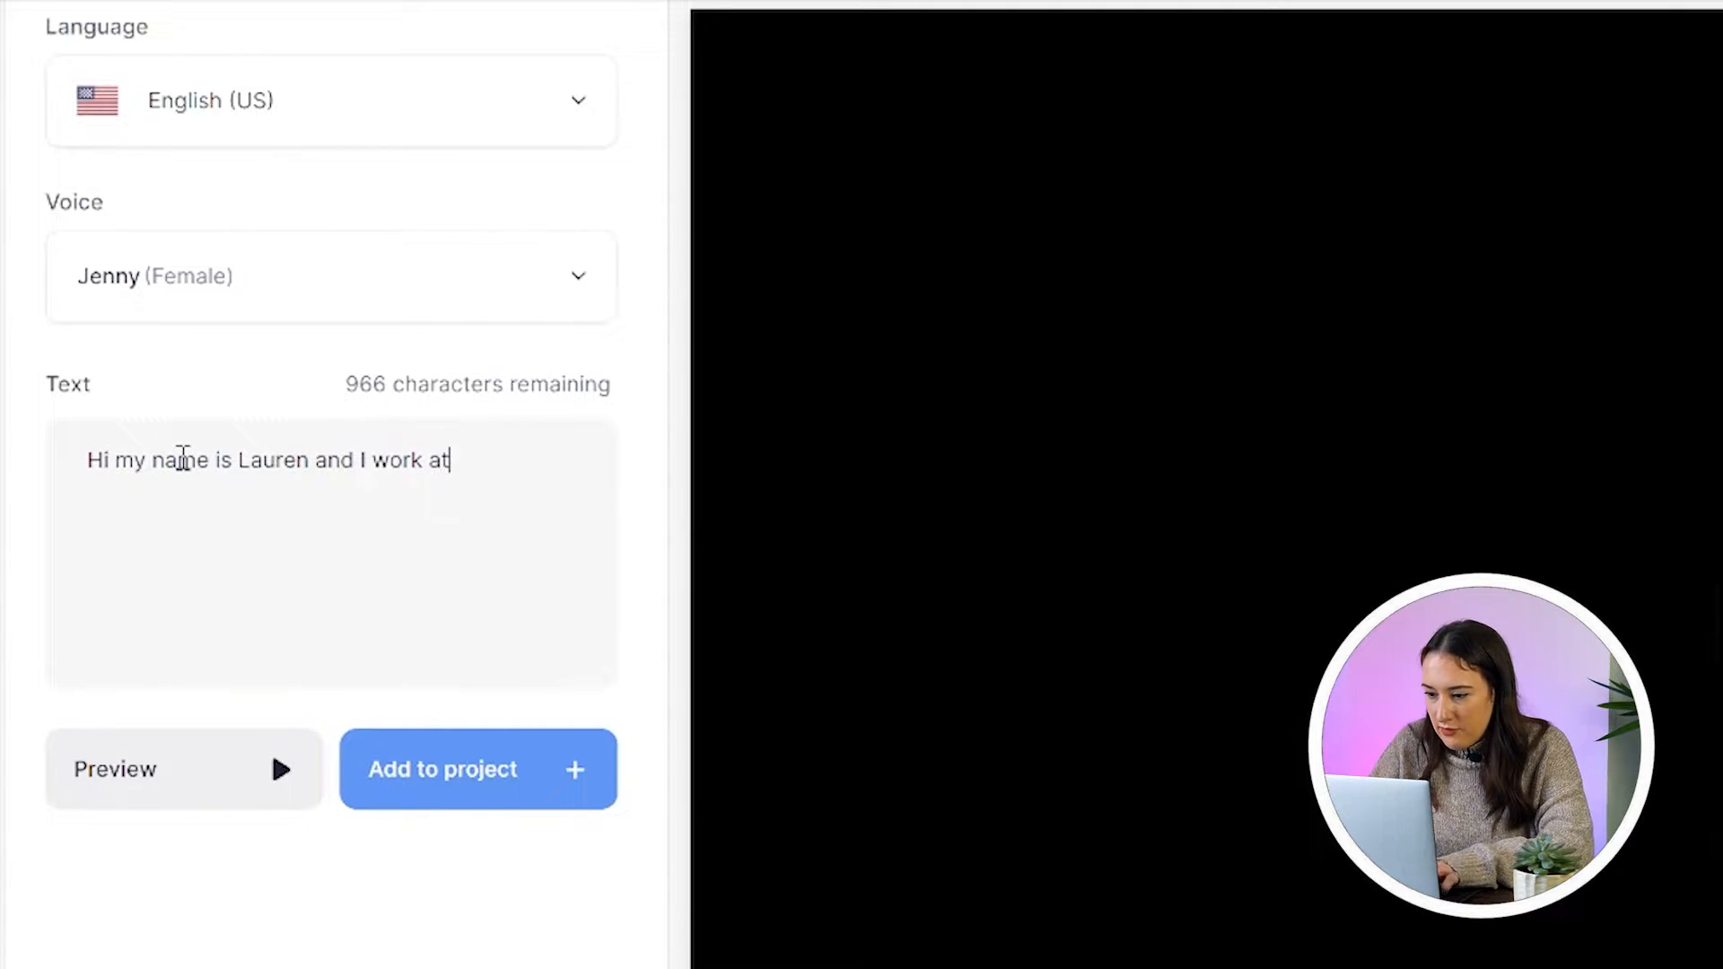
text(veed)
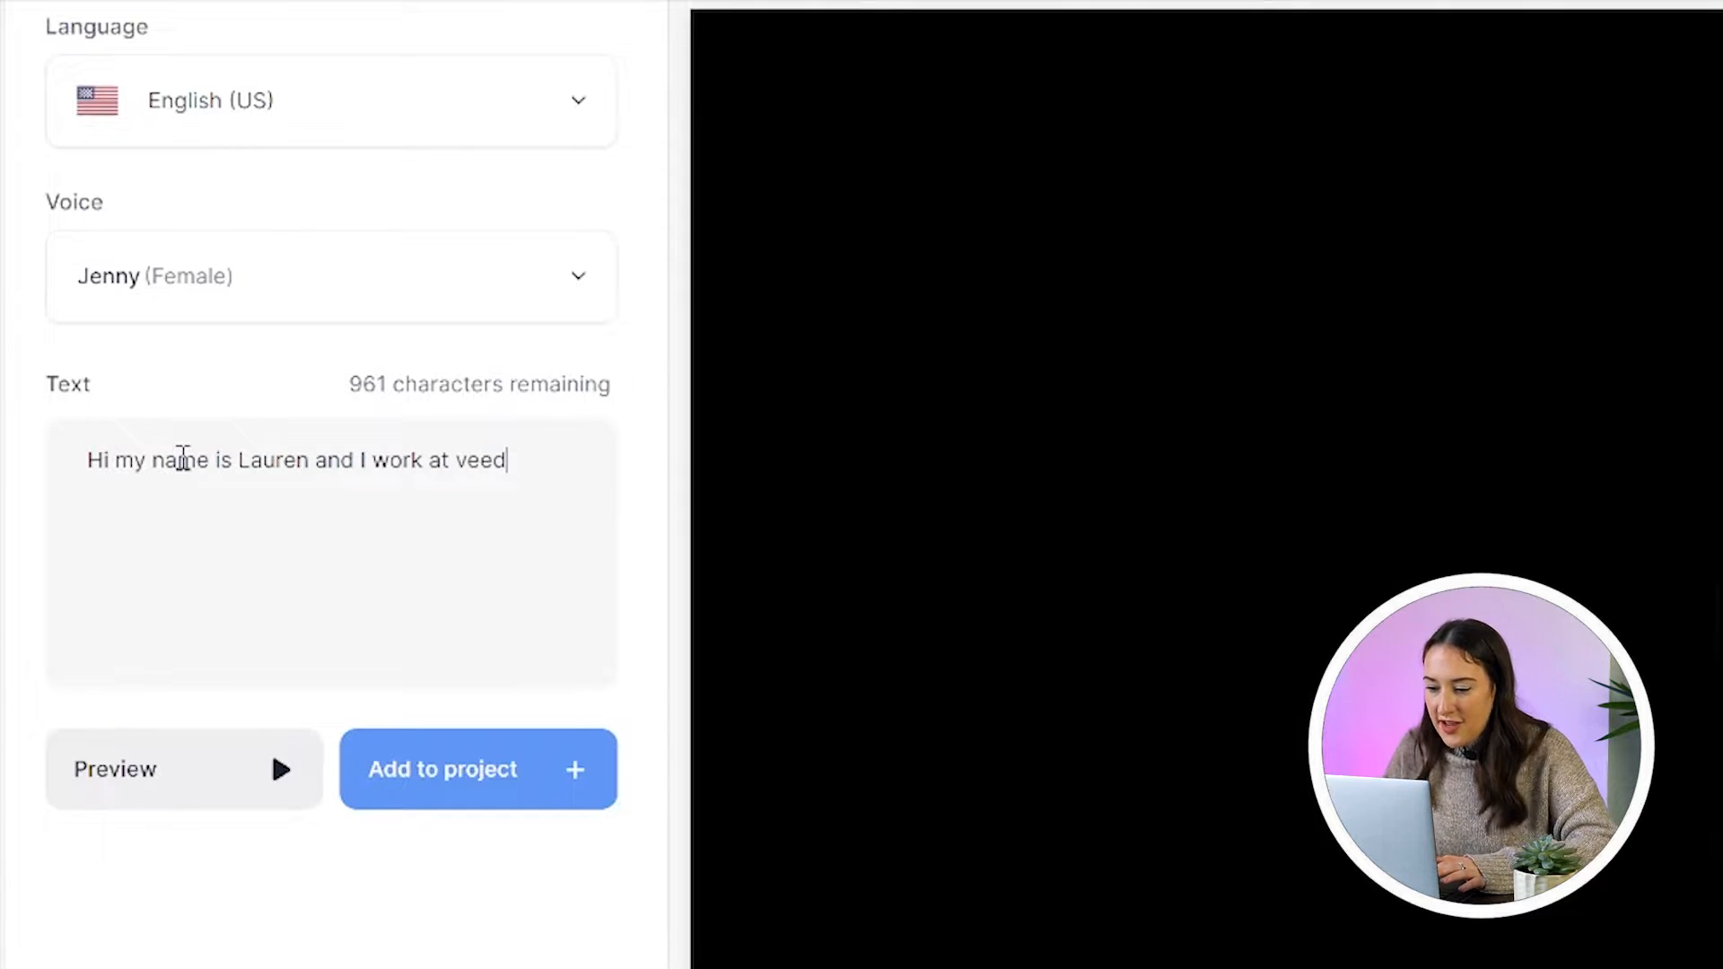
click(183, 770)
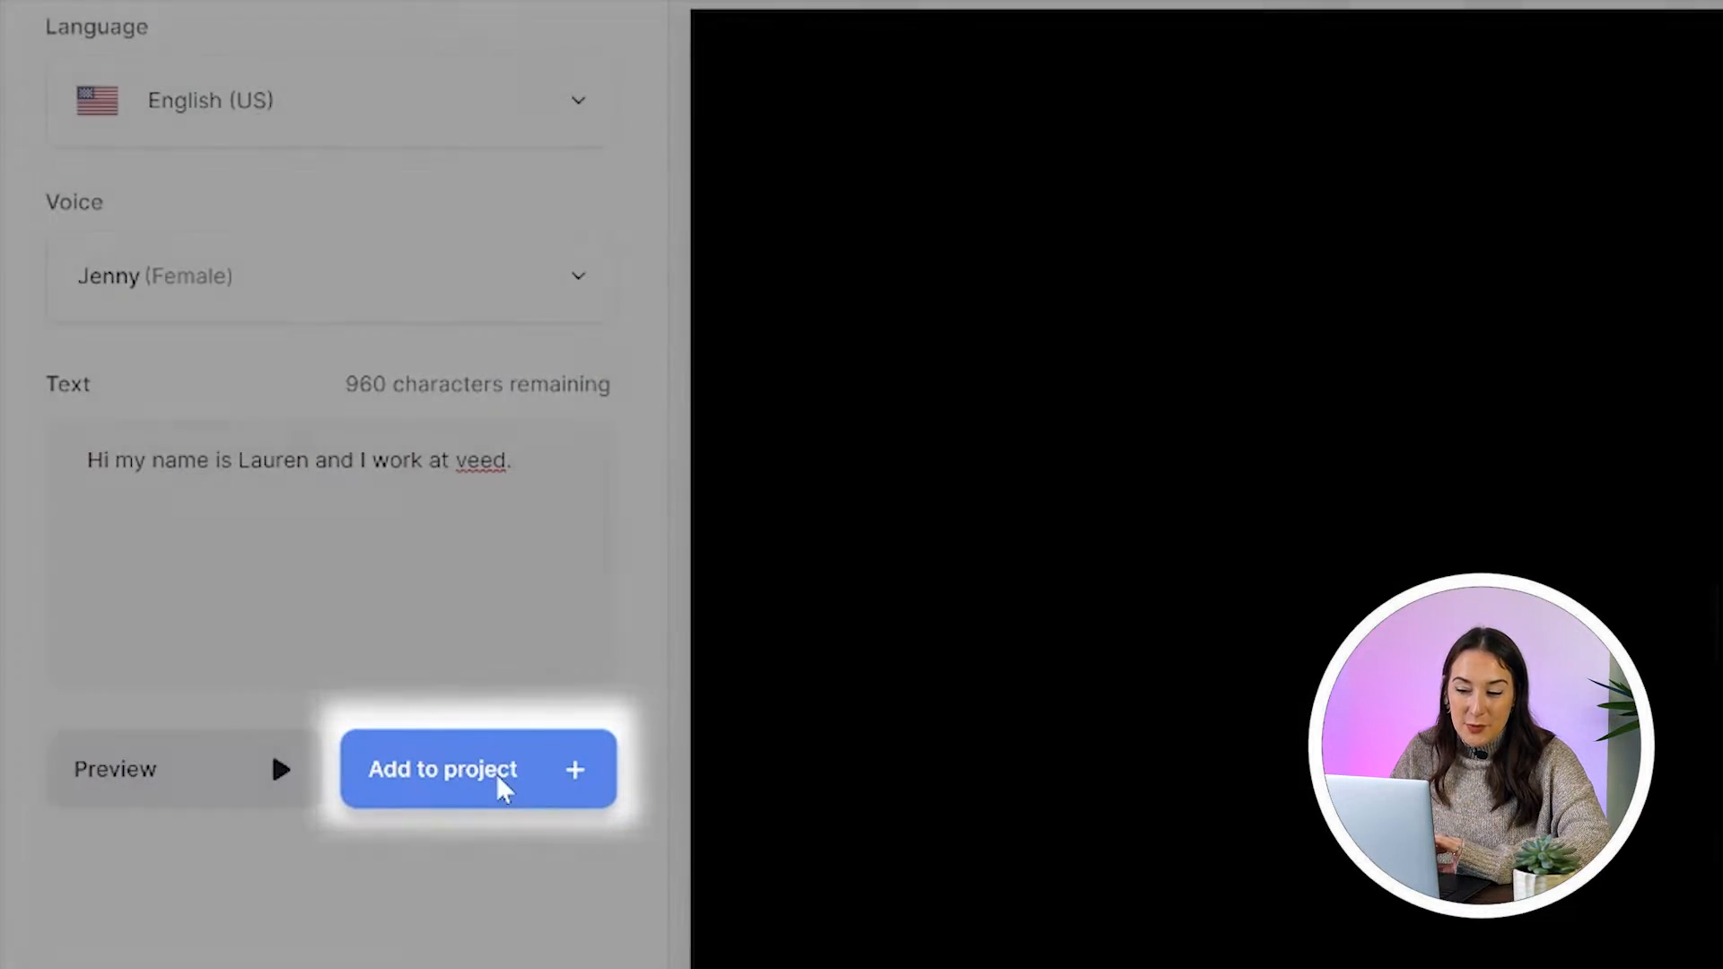
- Add the generated speech to the project and export the 3-second video
click(478, 770)
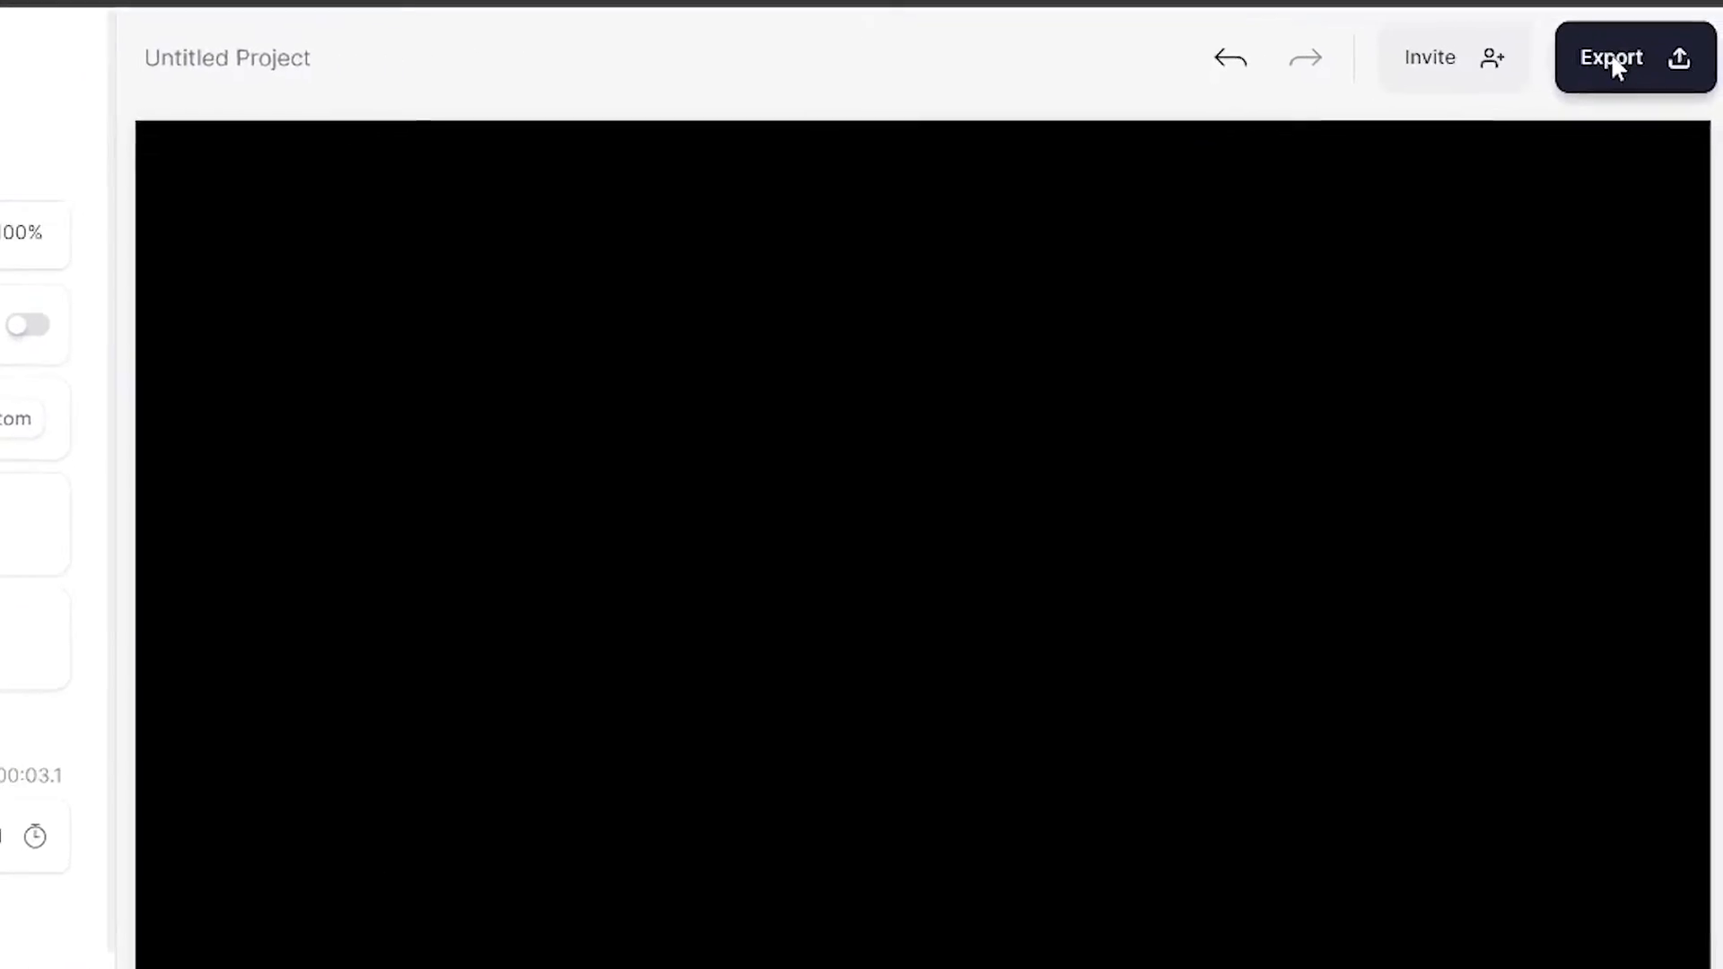
click(1621, 57)
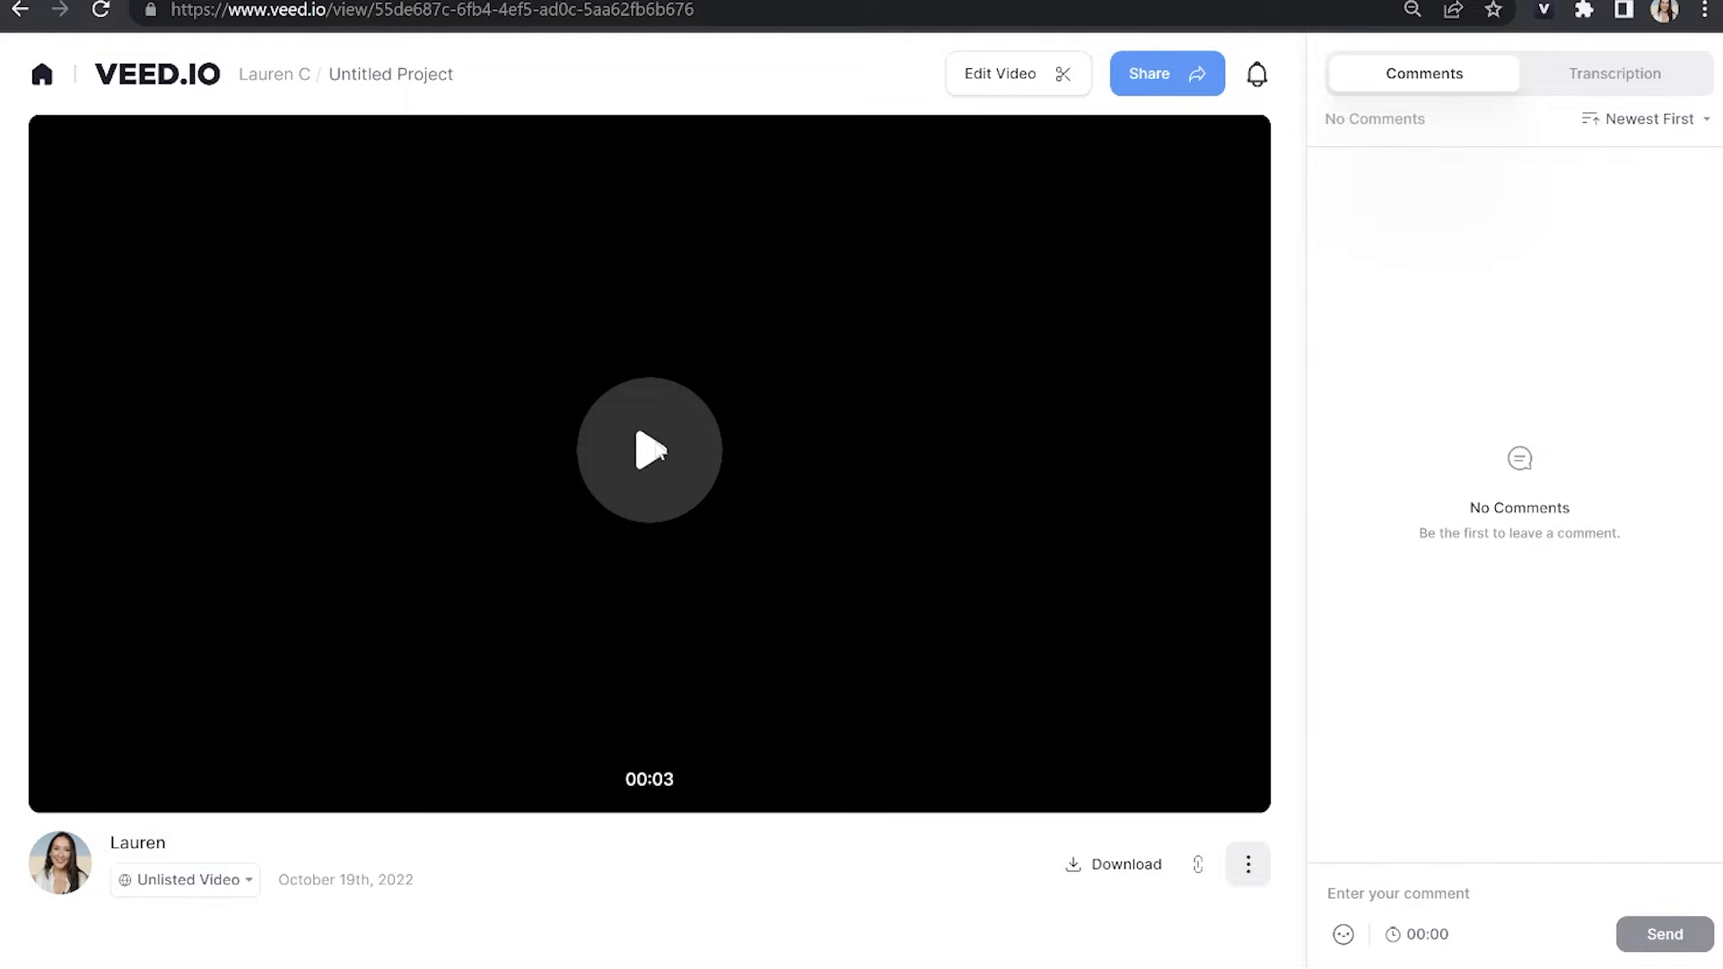
- Play and pause the exported clip, then show its download choices including MP3
click(648, 449)
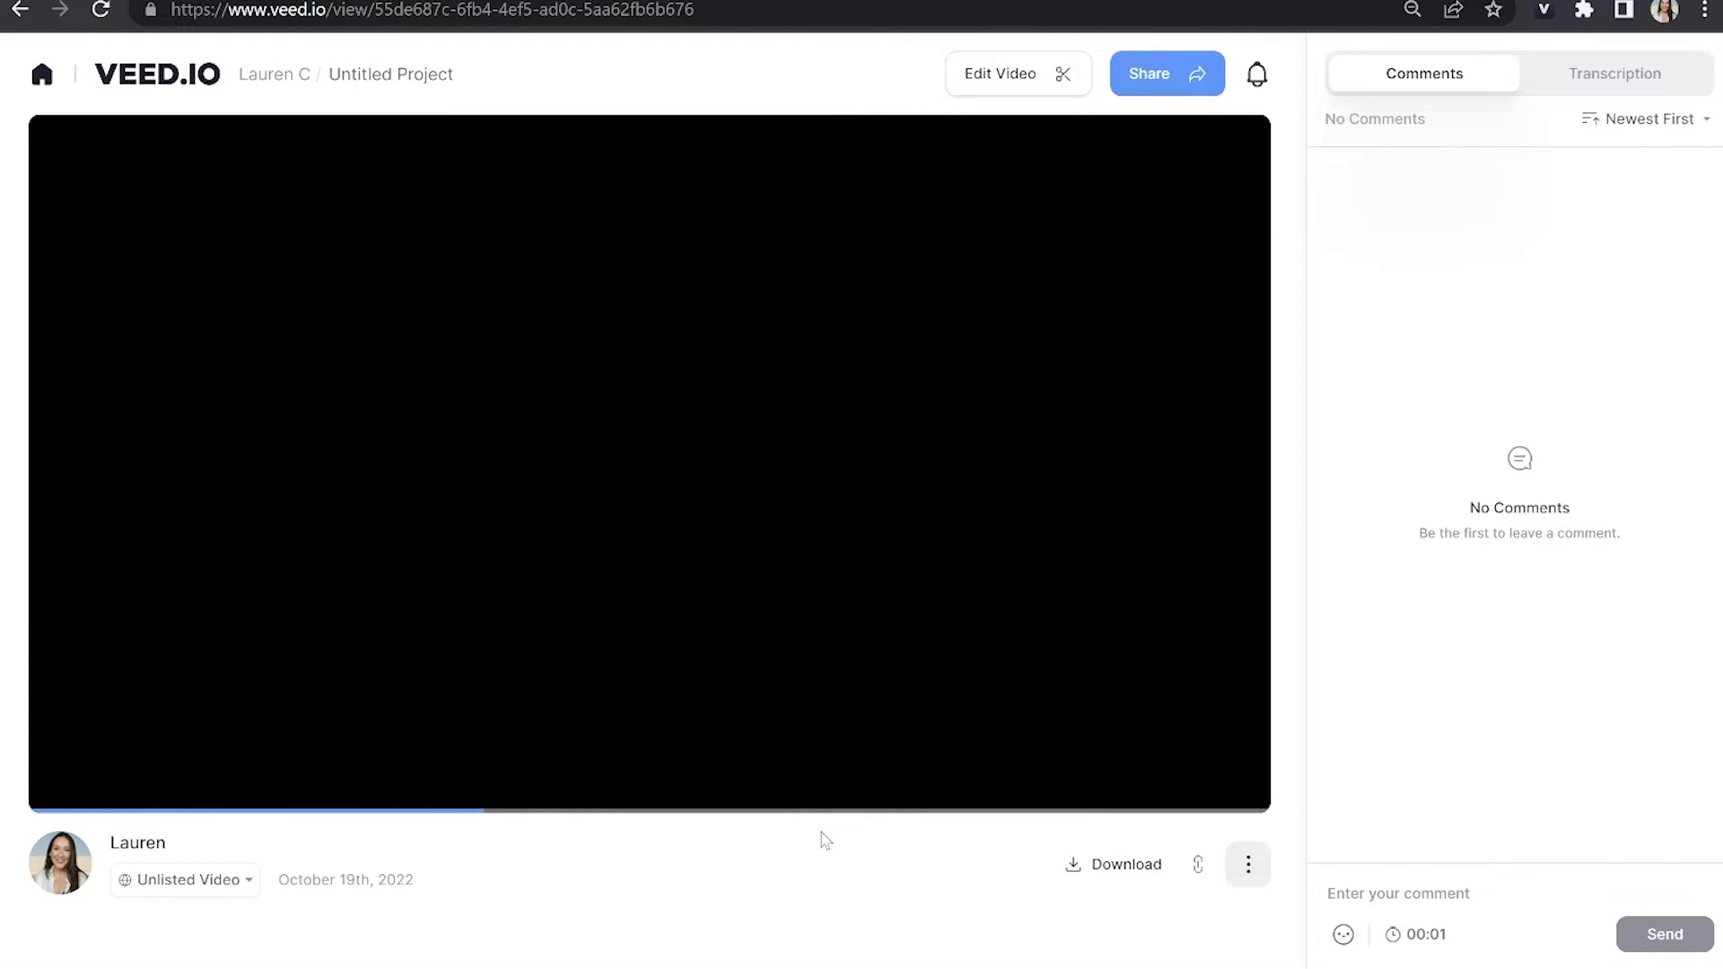
click(650, 463)
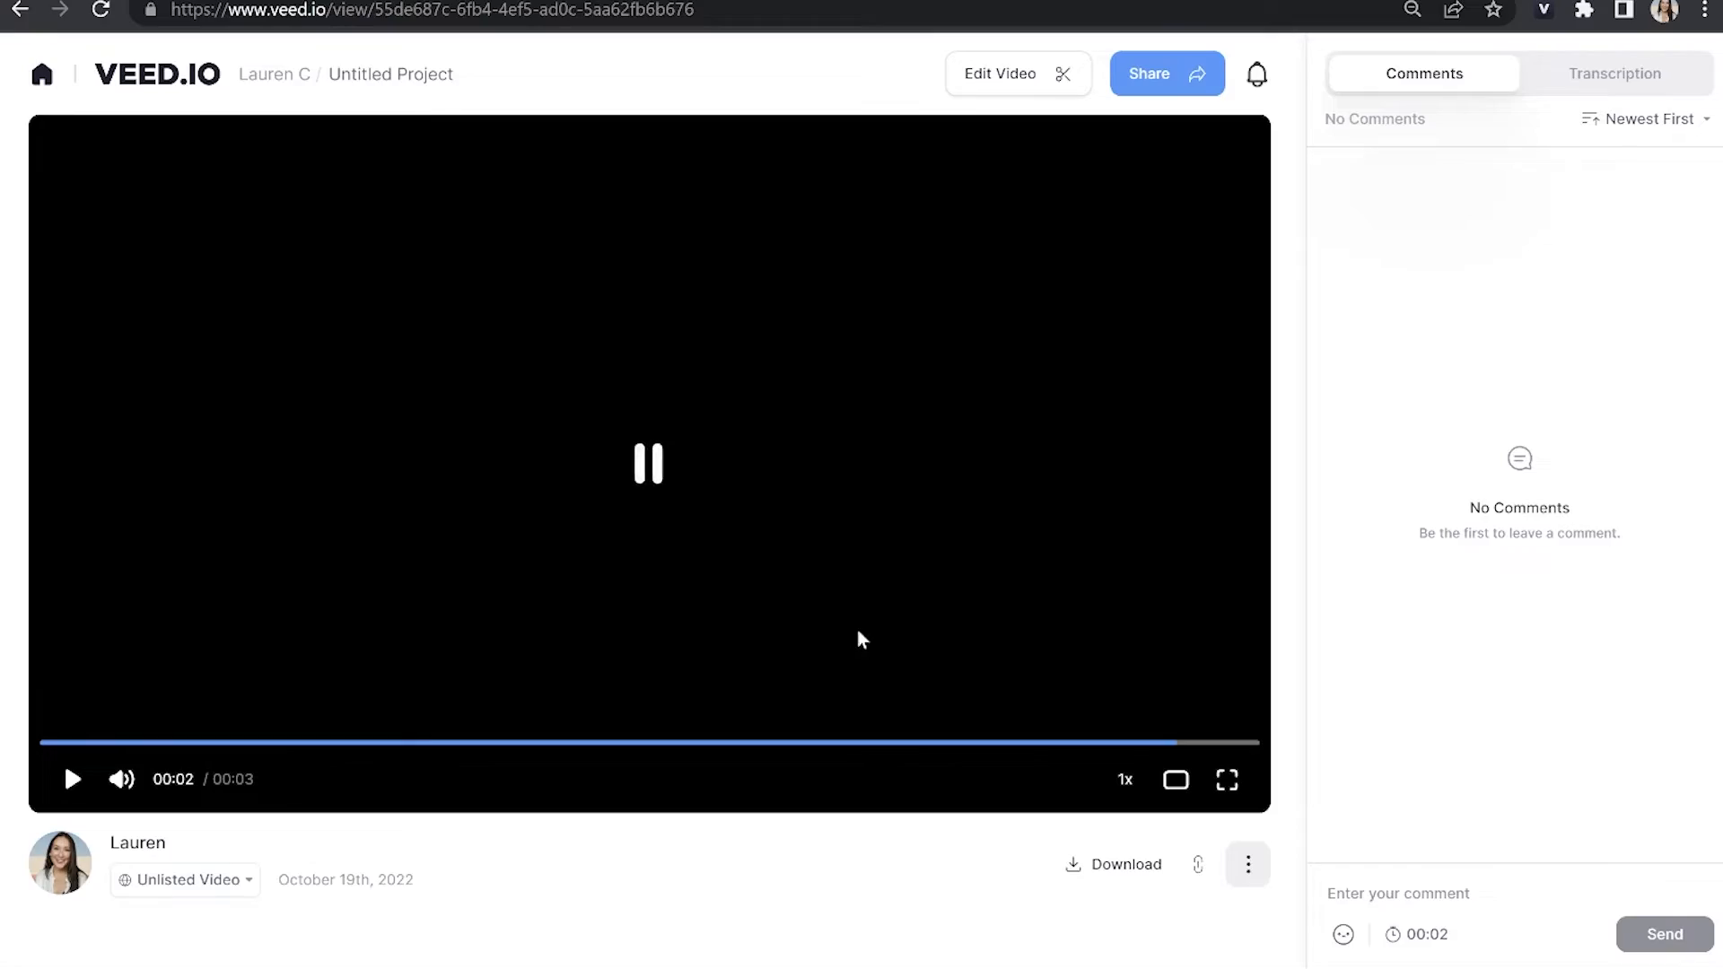
click(1126, 863)
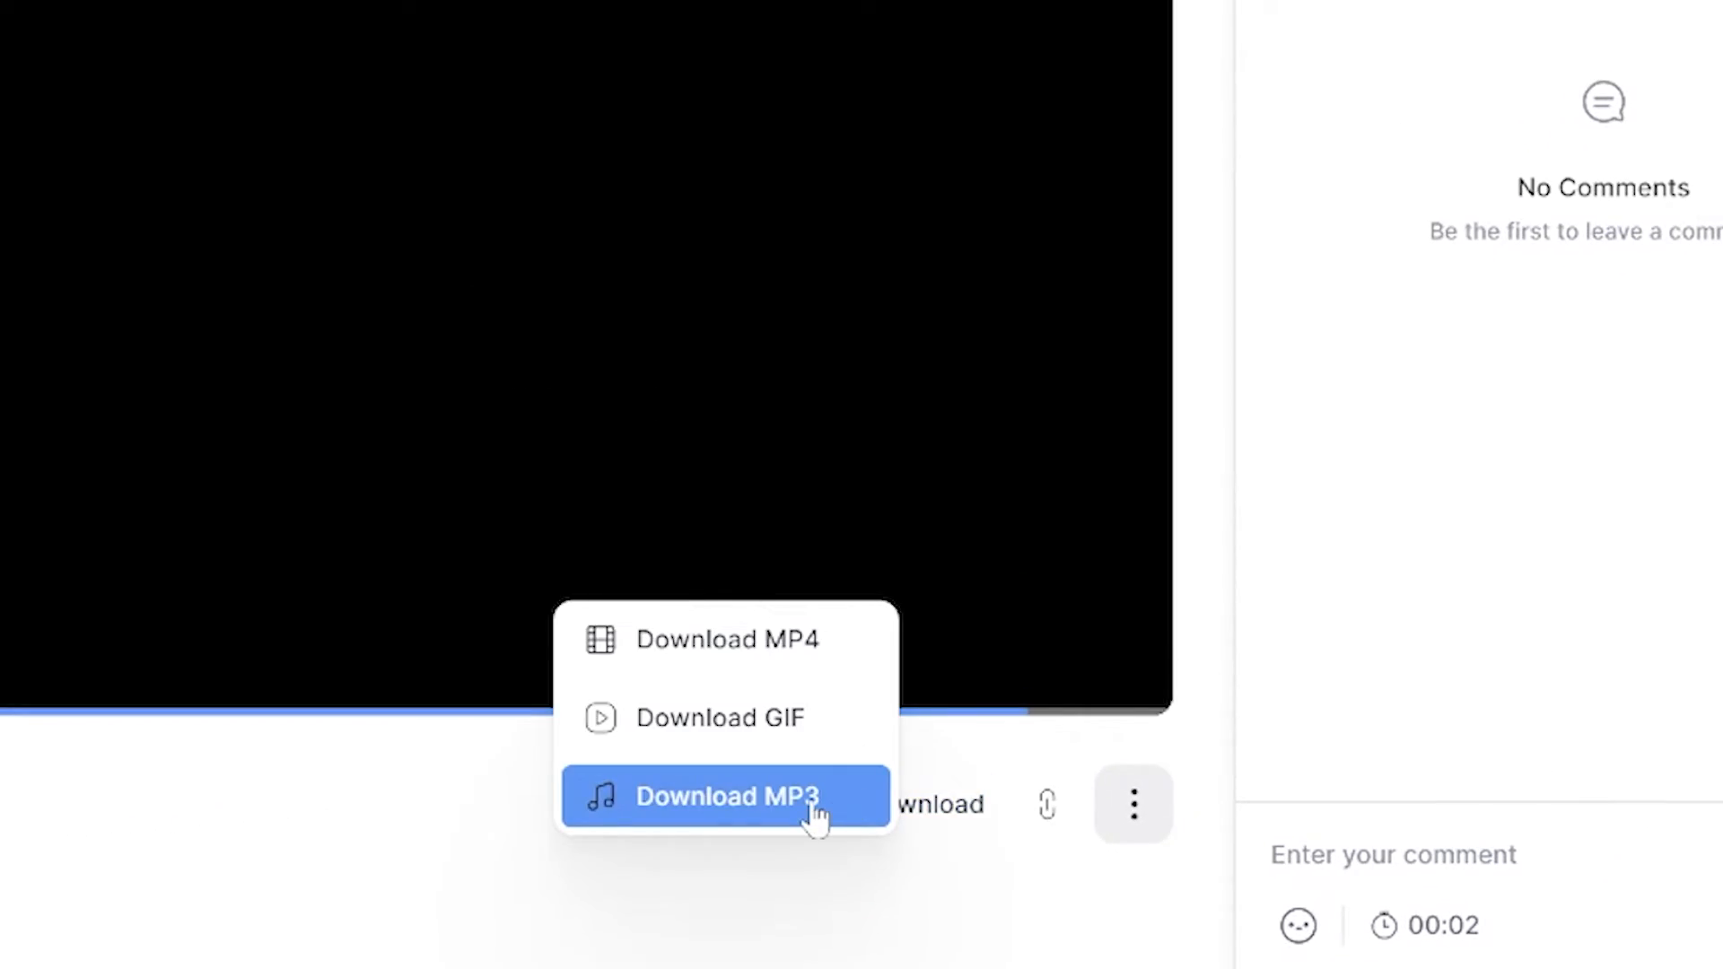